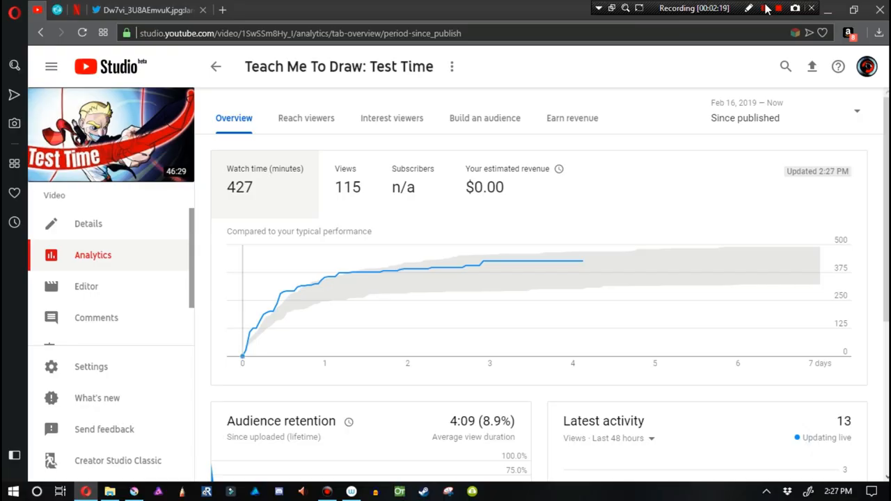
{"action": "mouse_move", "coordinate": [285, 299]}
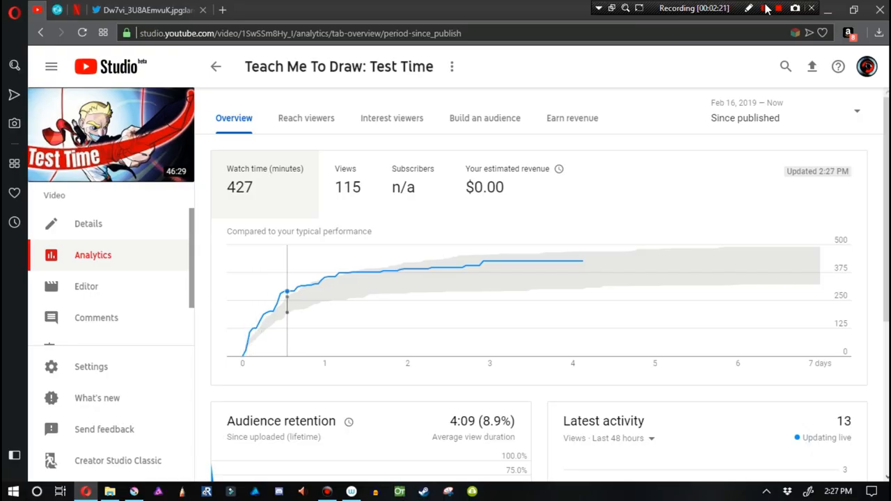
{"action": "mouse_move", "coordinate": [317, 286]}
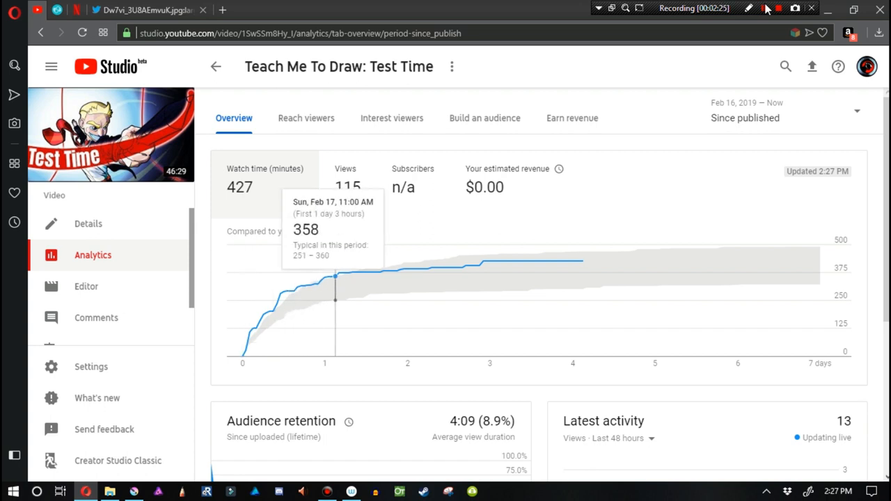
{"action": "mouse_move", "coordinate": [332, 292]}
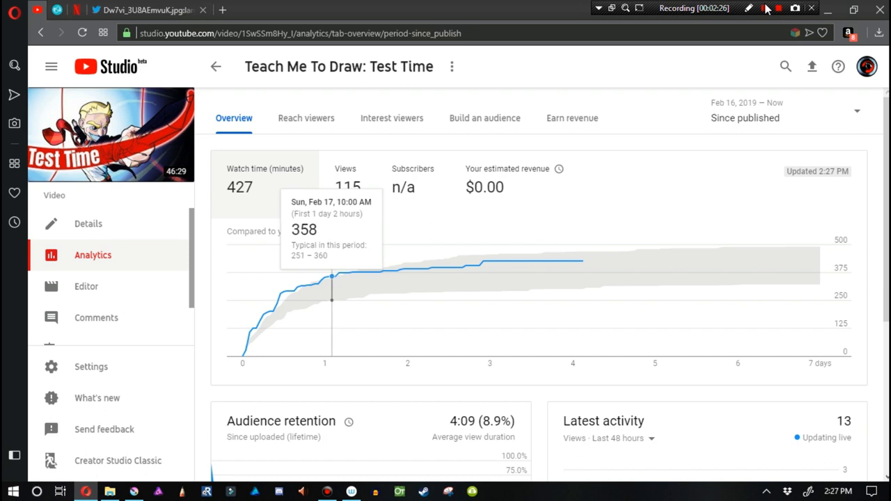
{"action": "mouse_move", "coordinate": [572, 262]}
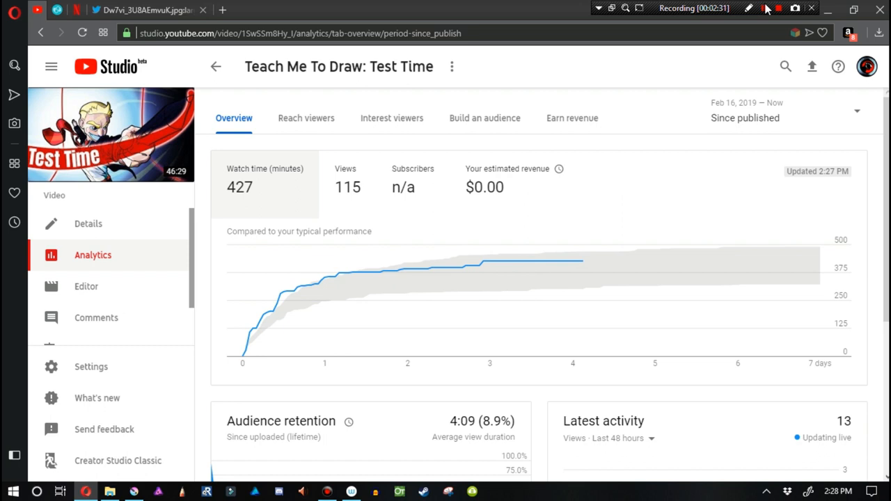
Scroll the Analytics Overview down to the audience retention and latest activity summaries.
{"action": "scroll", "scroll_direction": "down", "scroll_amount": 3}
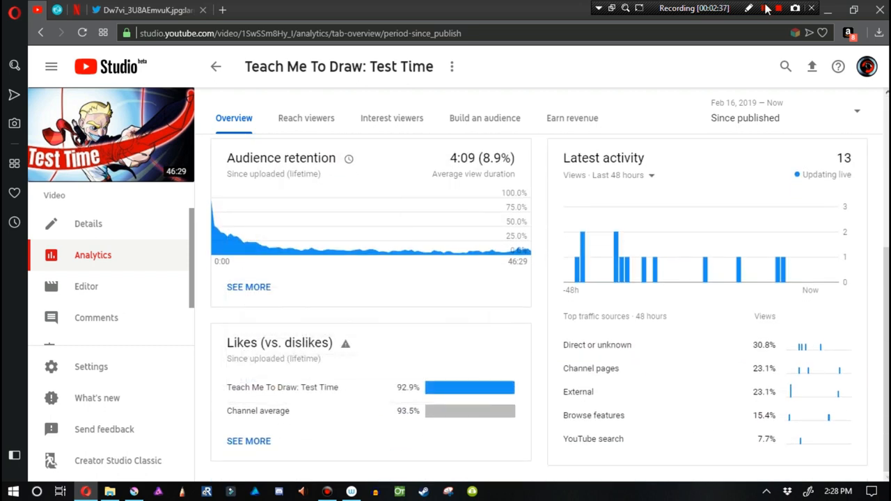
{"action": "mouse_move", "coordinate": [428, 252]}
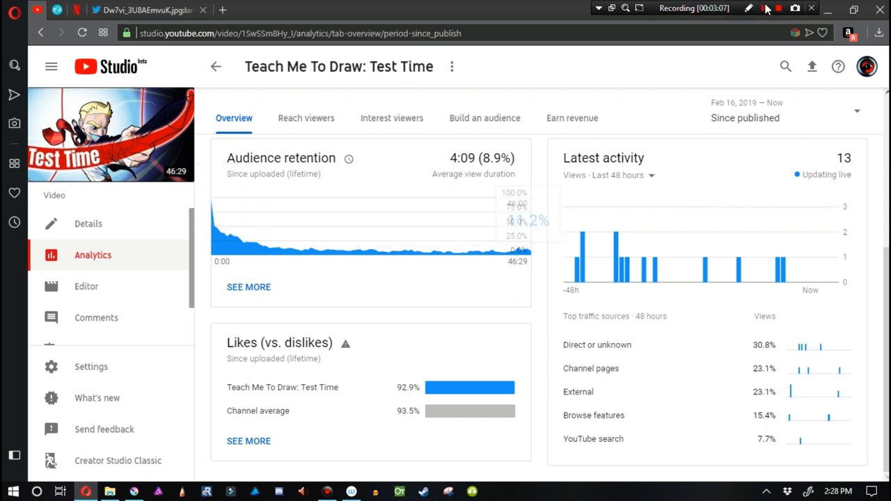
{"action": "mouse_move", "coordinate": [437, 250]}
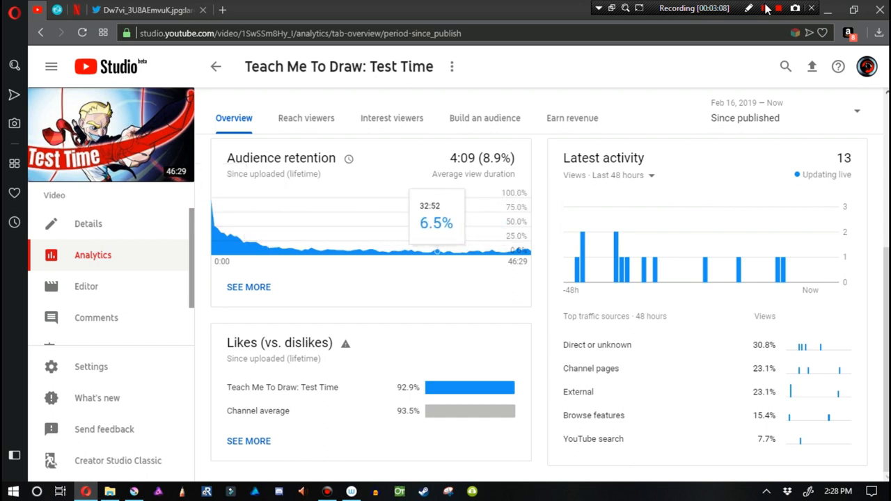
{"action": "mouse_move", "coordinate": [362, 248]}
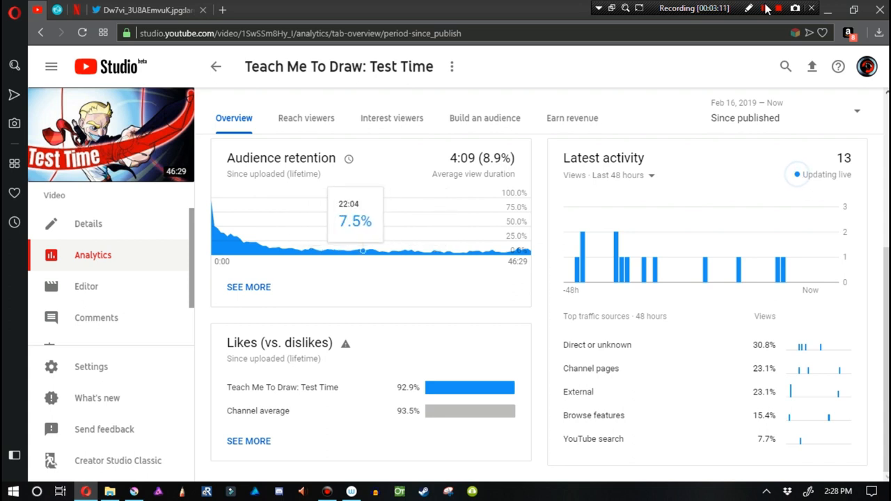
{"action": "mouse_move", "coordinate": [423, 251]}
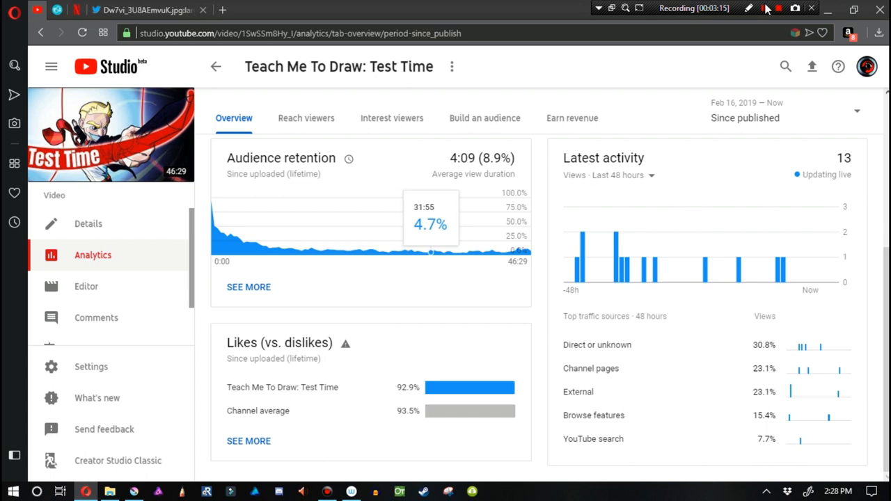
{"action": "mouse_move", "coordinate": [428, 253]}
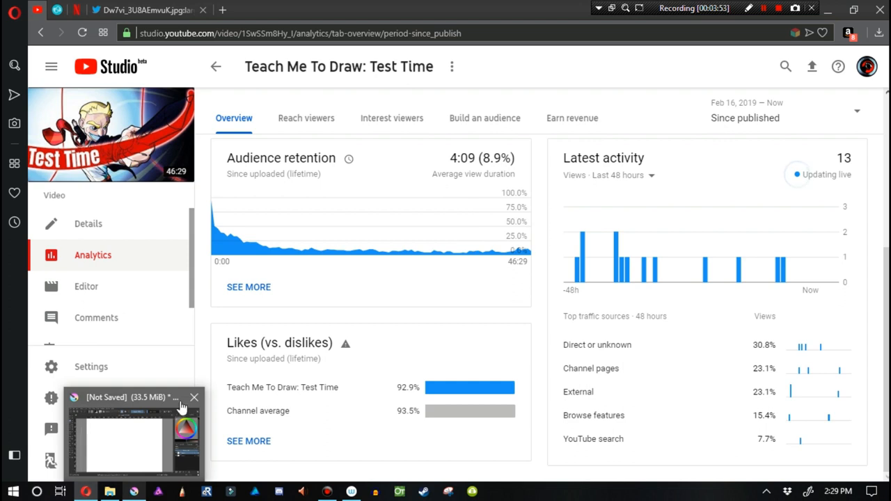
Bring the Krita window with its blank two-layer canvas back to the front.
{"action": "left_click", "coordinate": [132, 432]}
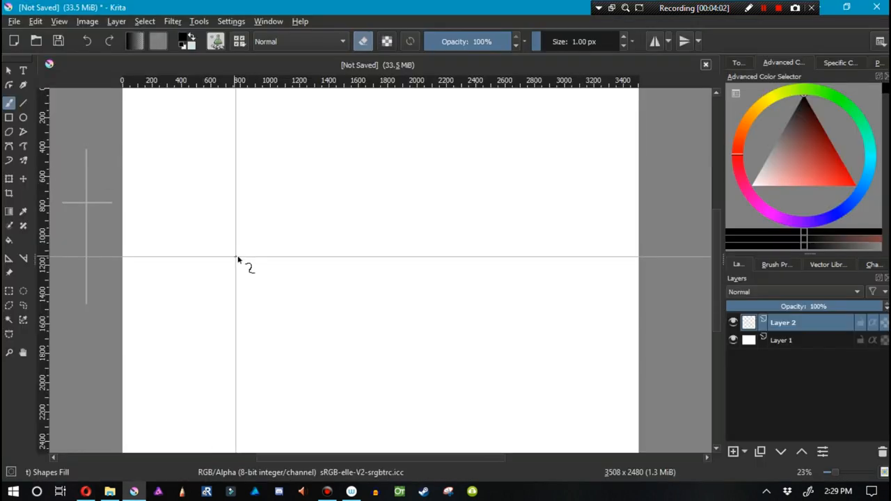
{"action": "mouse_move", "coordinate": [214, 189]}
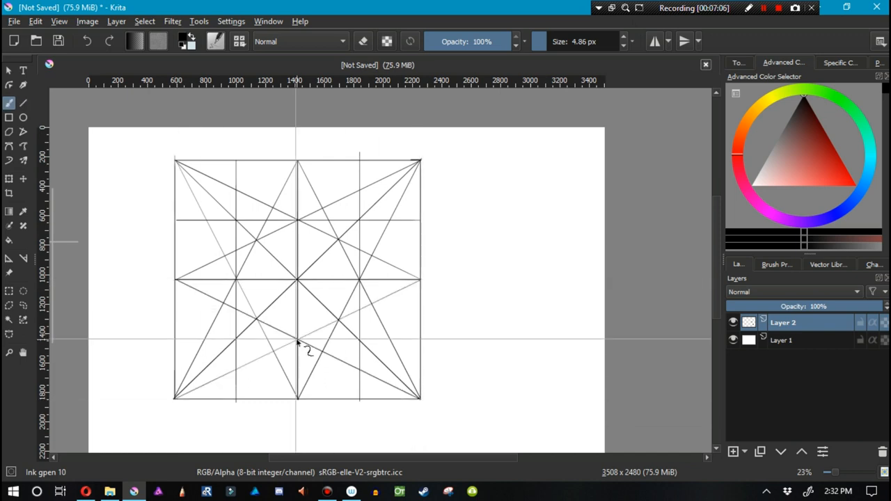
{"action": "mouse_move", "coordinate": [791, 423]}
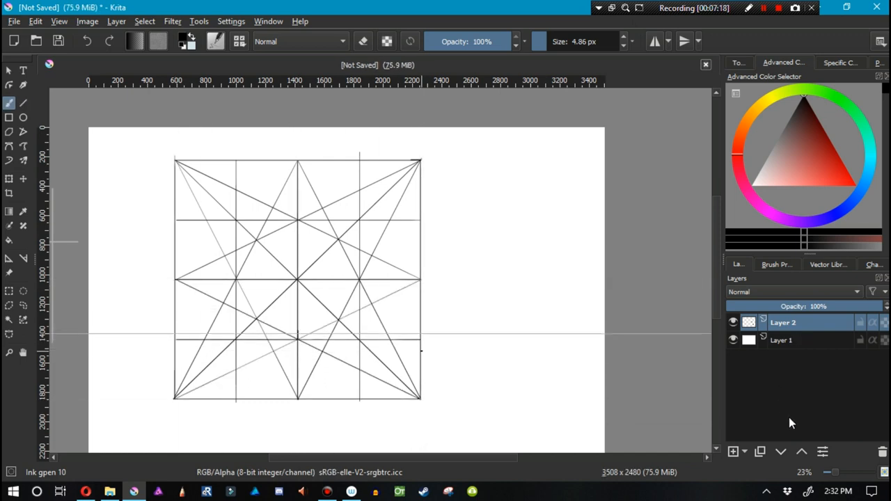
Switch off the red channel in the grid layer's properties, then adjust the new layer's properties.
{"action": "double_click", "coordinate": [782, 323]}
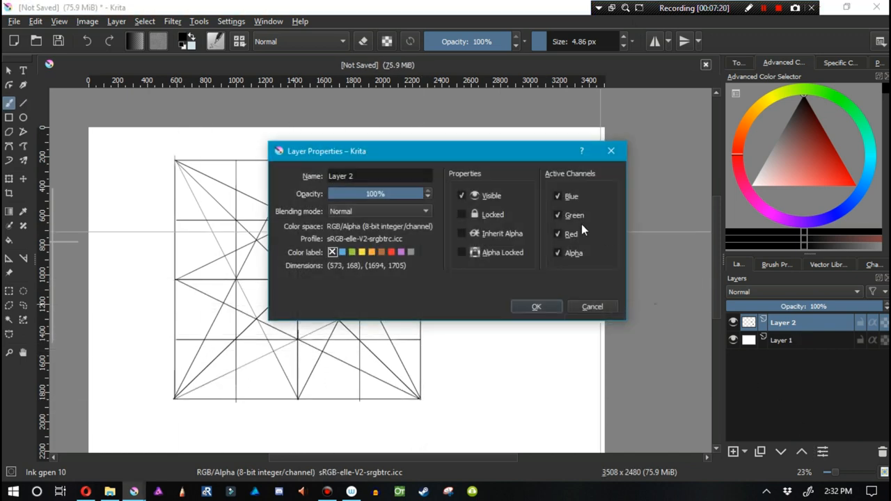
{"action": "left_click", "coordinate": [536, 306]}
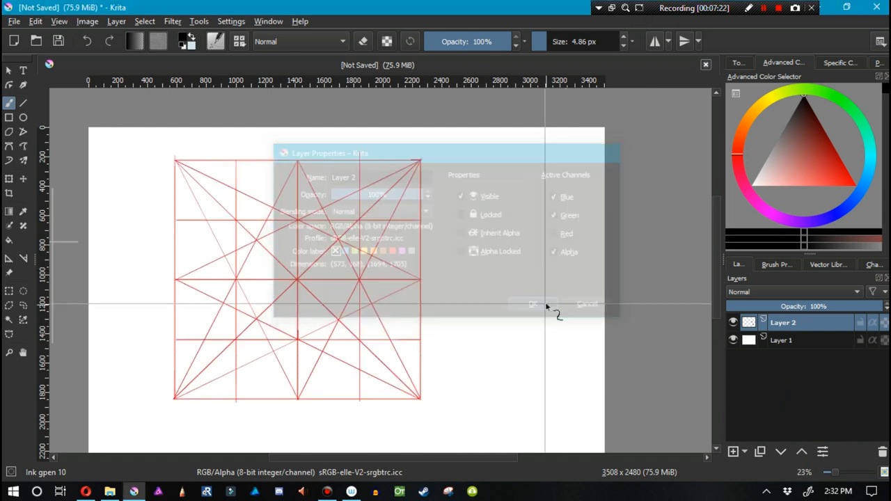
{"action": "left_click", "coordinate": [732, 451]}
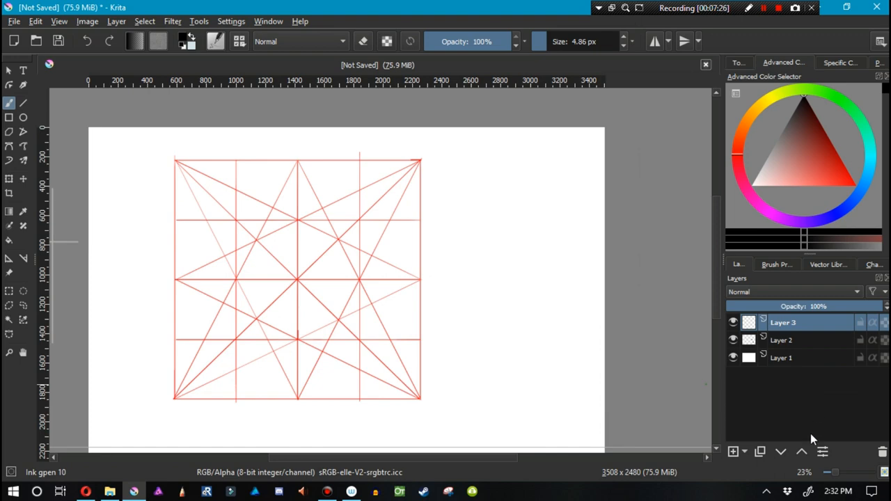
{"action": "double_click", "coordinate": [782, 323]}
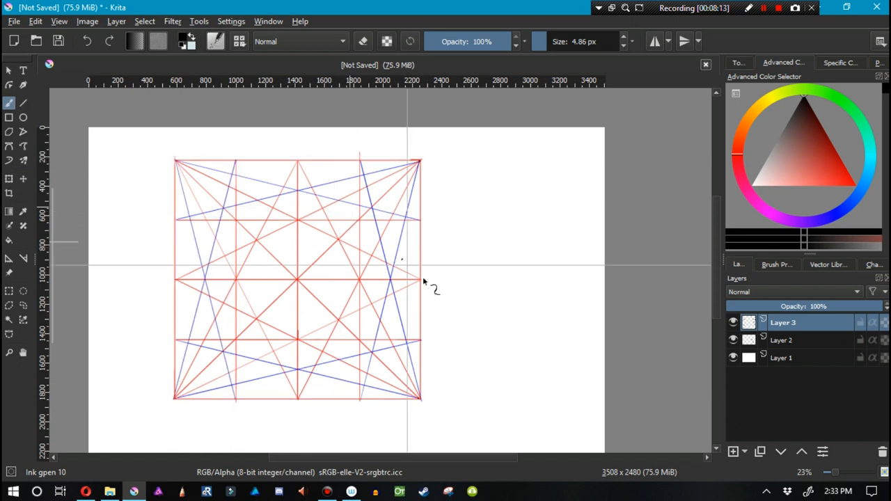
{"action": "mouse_move", "coordinate": [365, 174]}
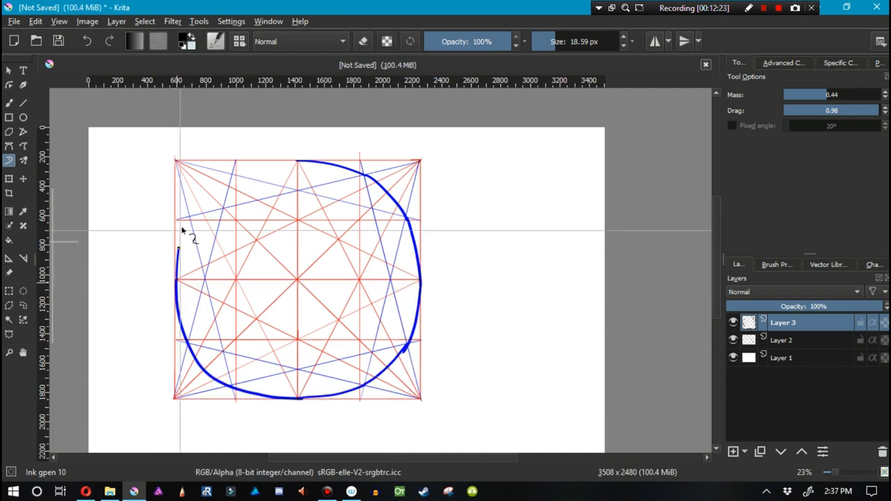
Draw the left side of the thick blue ellipse inside the grid with the stabilized brush.
{"action": "left_click_drag", "start_coordinate": [188, 234], "coordinate": [299, 270]}
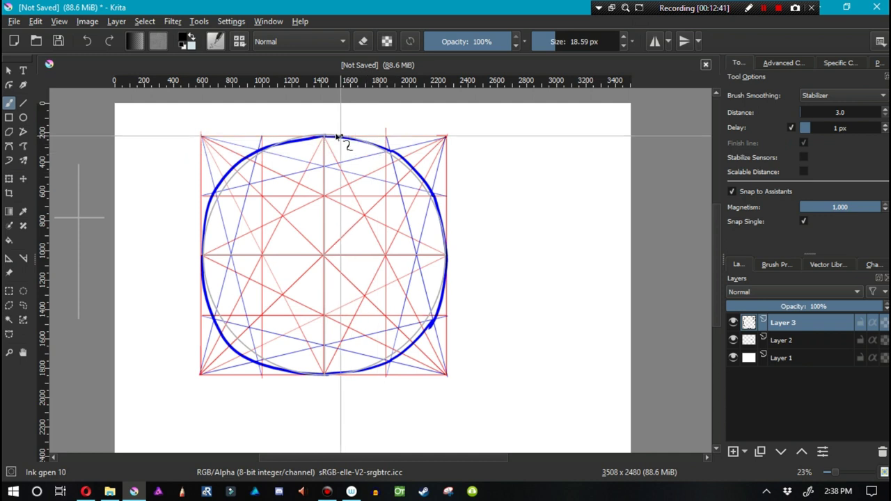
Finish a second pass on the ellipse, then add new layers with the red channel switched off for the box.
{"action": "left_click_drag", "start_coordinate": [337, 137], "coordinate": [331, 373]}
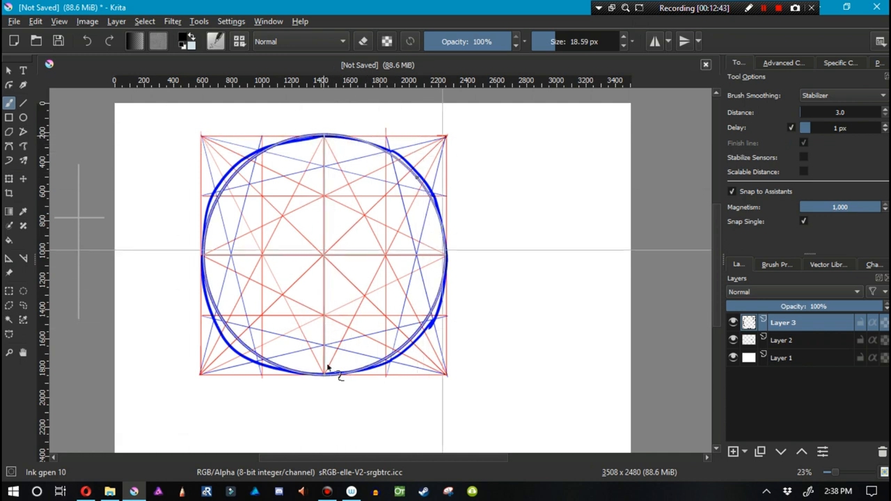
{"action": "left_click", "coordinate": [733, 451]}
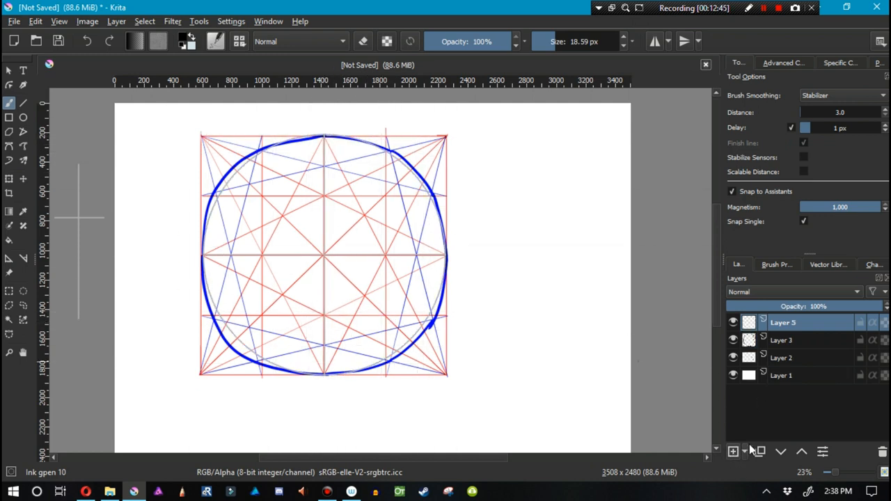
{"action": "double_click", "coordinate": [783, 323]}
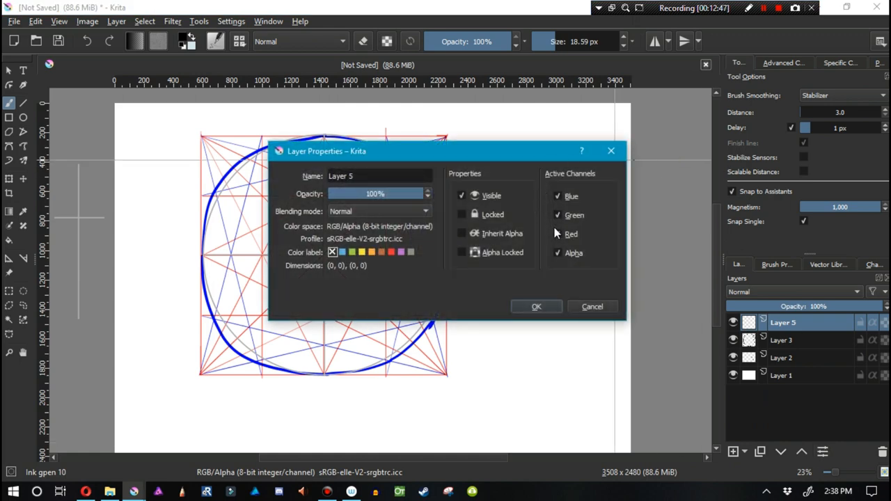
{"action": "left_click", "coordinate": [536, 307]}
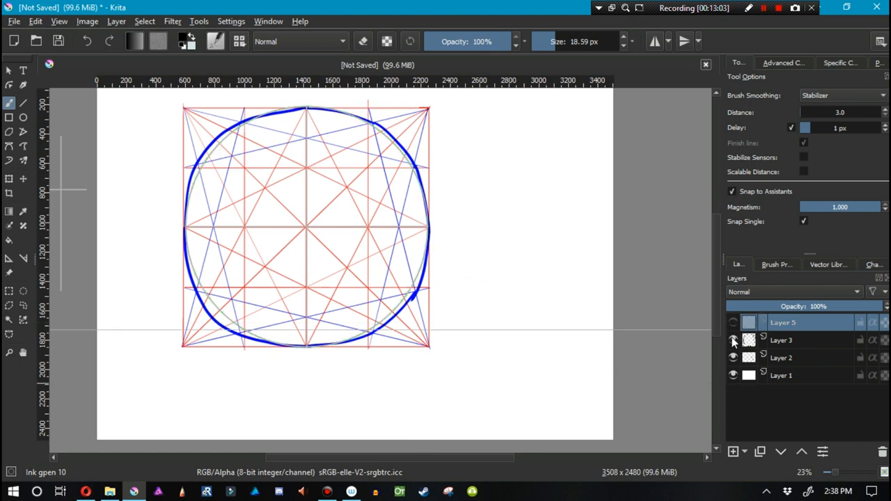
{"action": "left_click", "coordinate": [732, 340]}
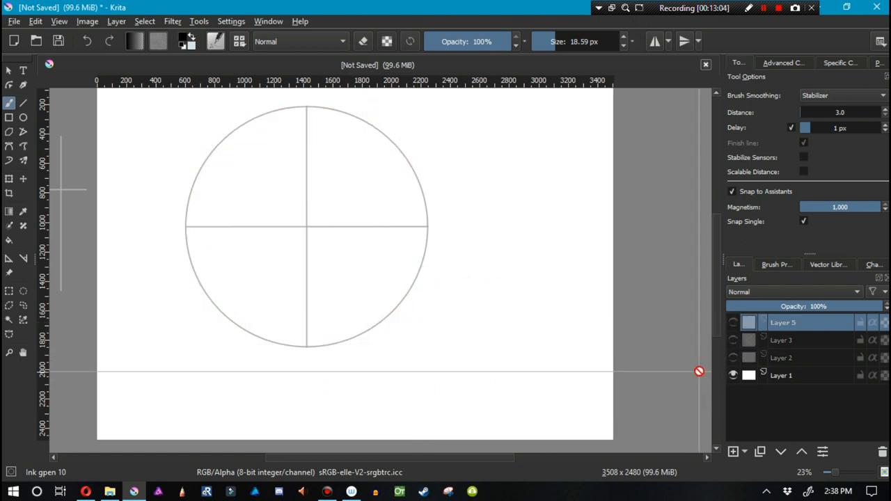
{"action": "left_click", "coordinate": [8, 258]}
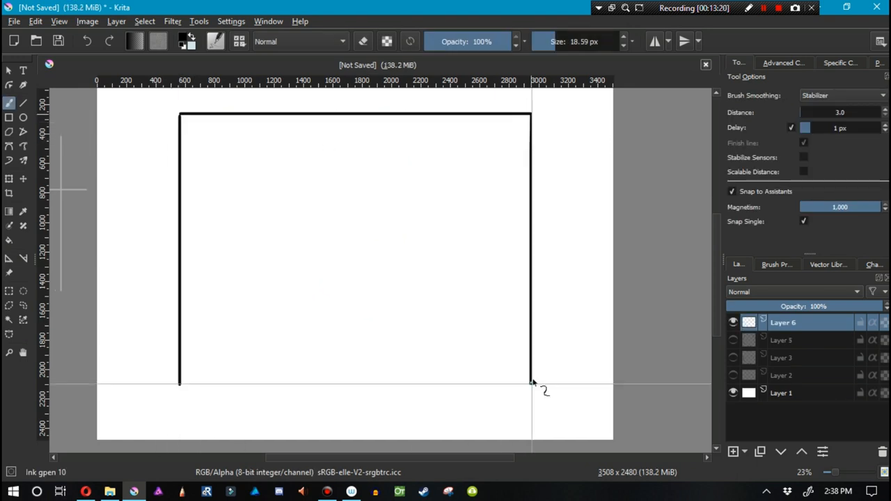
Draw the box's two diagonals and its horizontal and vertical centre lines with the Line tool.
{"action": "left_click", "coordinate": [22, 103]}
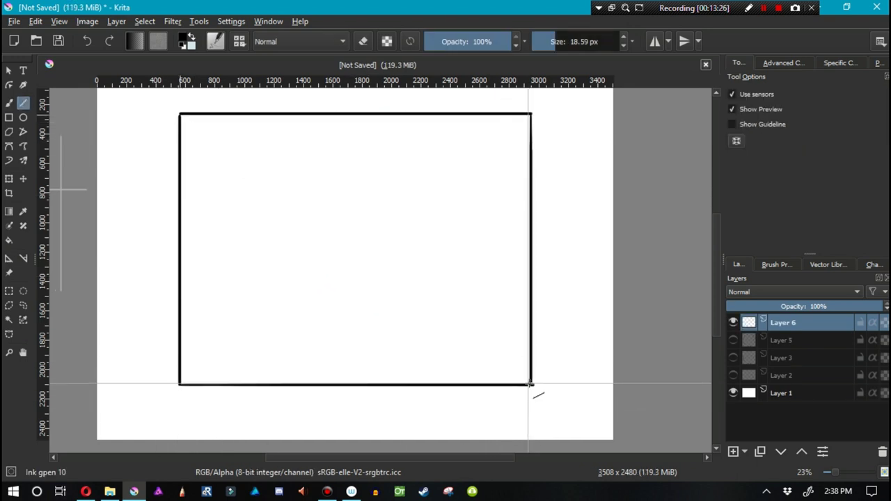
{"action": "left_click_drag", "start_coordinate": [181, 115], "coordinate": [292, 203]}
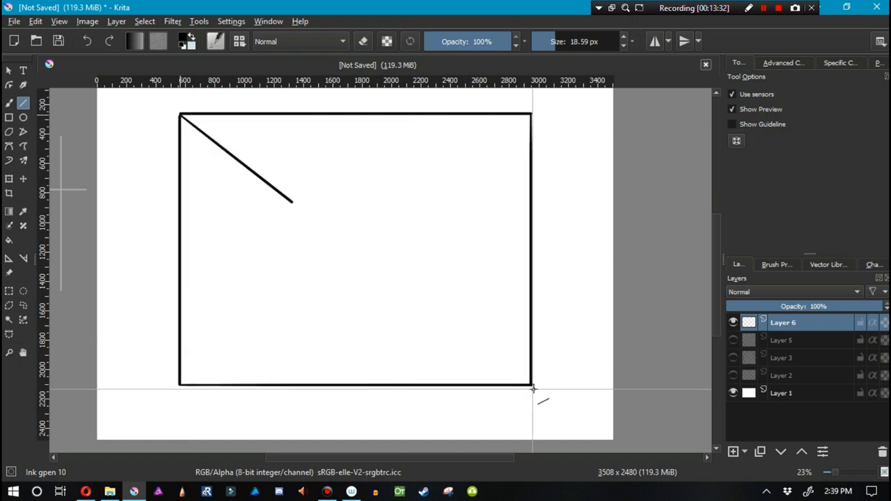
{"action": "left_click_drag", "start_coordinate": [183, 117], "coordinate": [568, 415]}
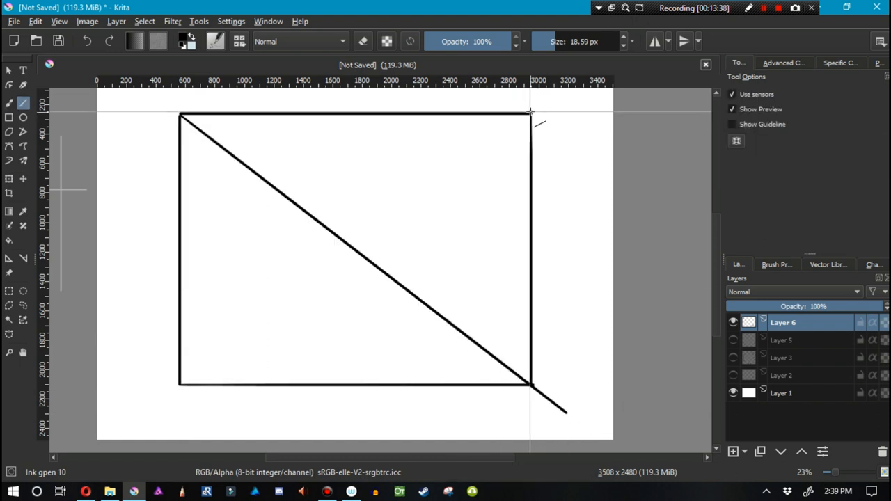
{"action": "left_click_drag", "start_coordinate": [532, 112], "coordinate": [150, 406]}
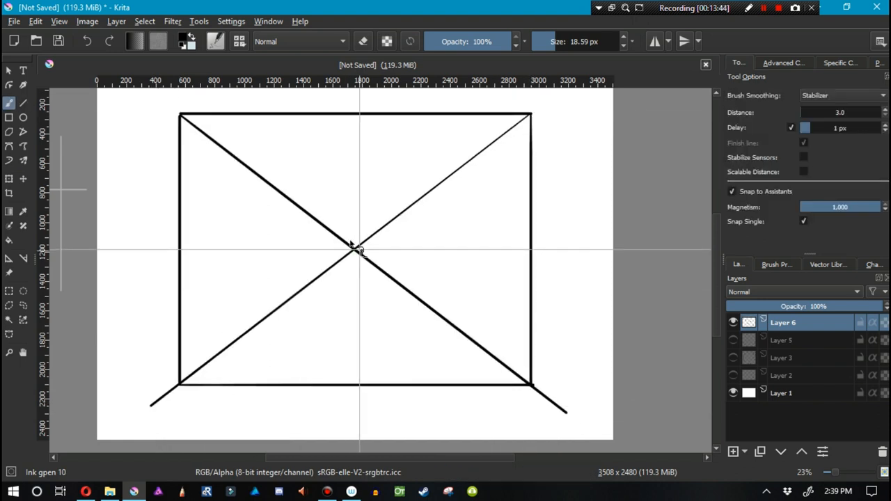
{"action": "left_click_drag", "start_coordinate": [179, 247], "coordinate": [359, 248]}
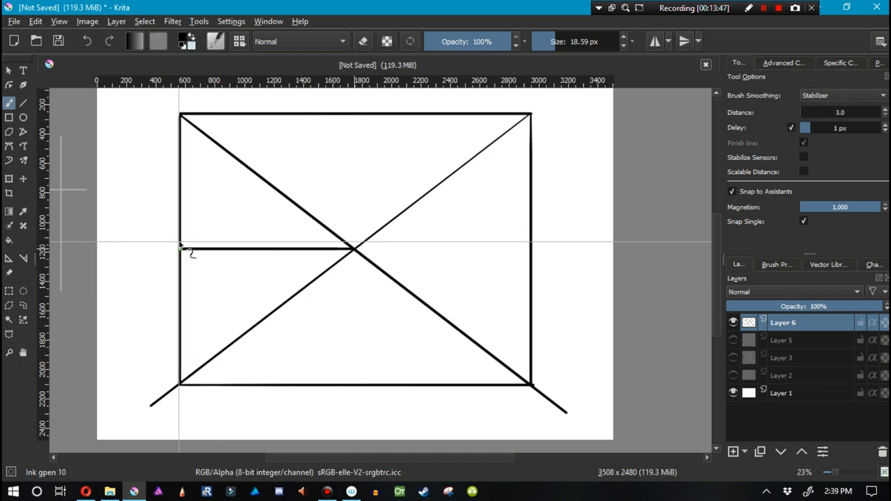
{"action": "left_click_drag", "start_coordinate": [180, 248], "coordinate": [529, 248]}
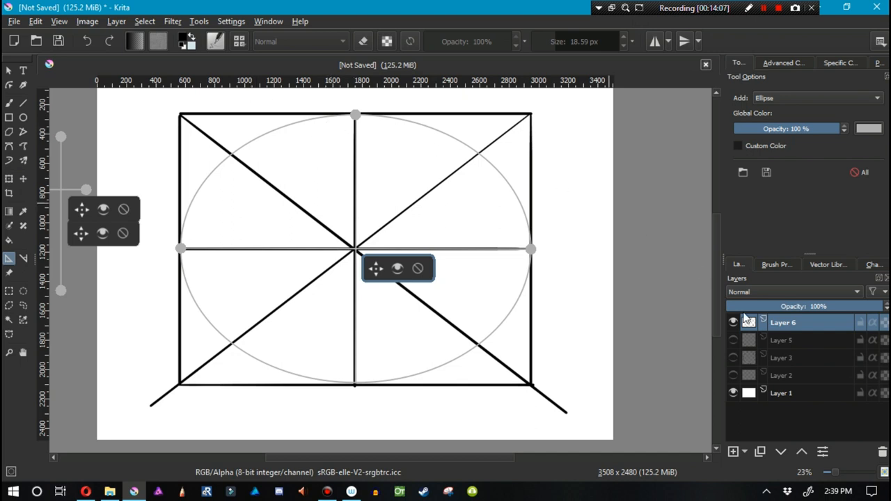
Add a layer for the blue ellipse and toggle the box layer's visibility to check the trace.
{"action": "left_click", "coordinate": [733, 451]}
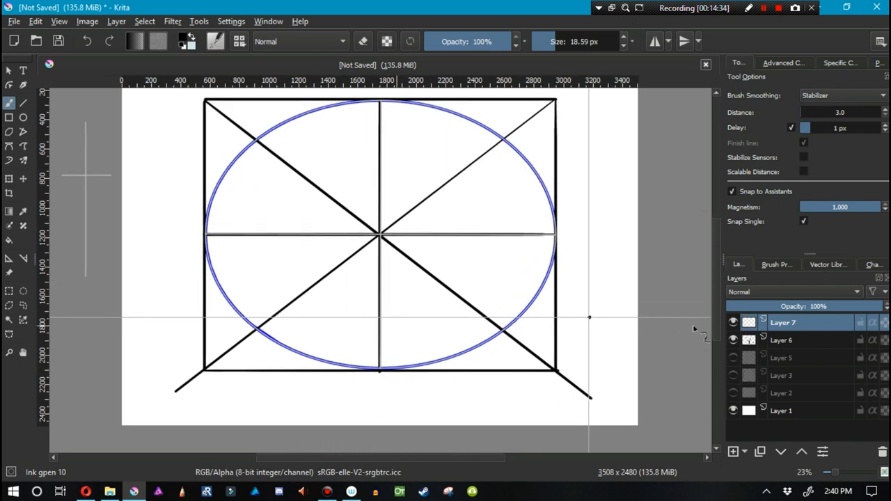
{"action": "left_click", "coordinate": [732, 339]}
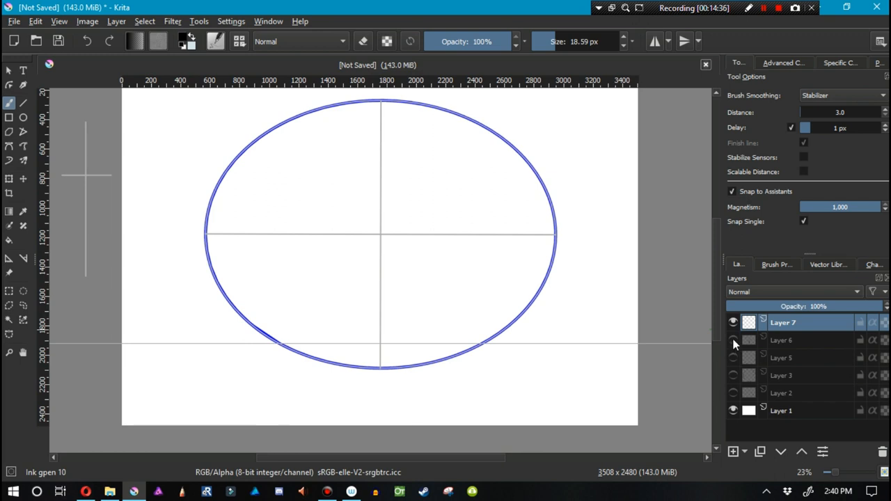
{"action": "left_click", "coordinate": [732, 339]}
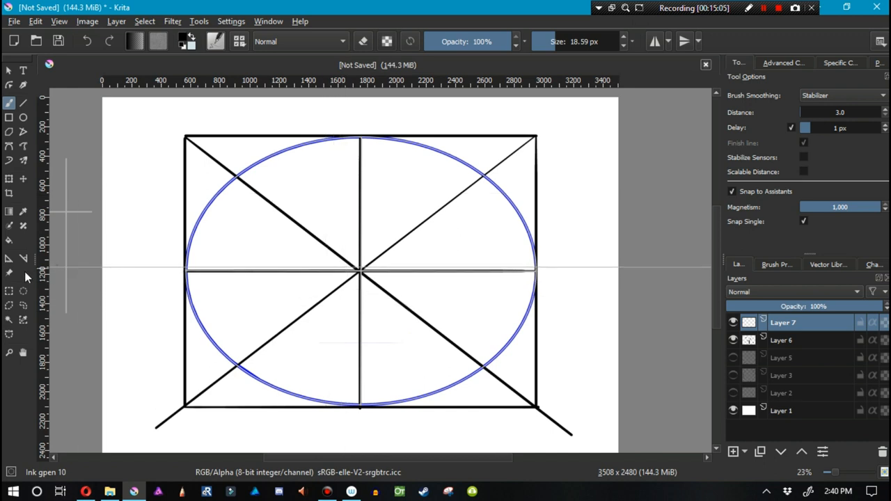
{"action": "left_click", "coordinate": [8, 258]}
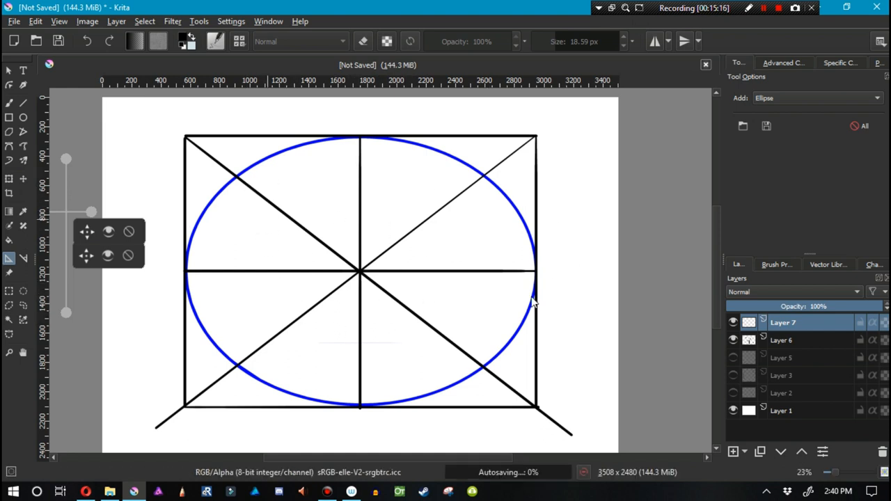
{"action": "mouse_move", "coordinate": [379, 261]}
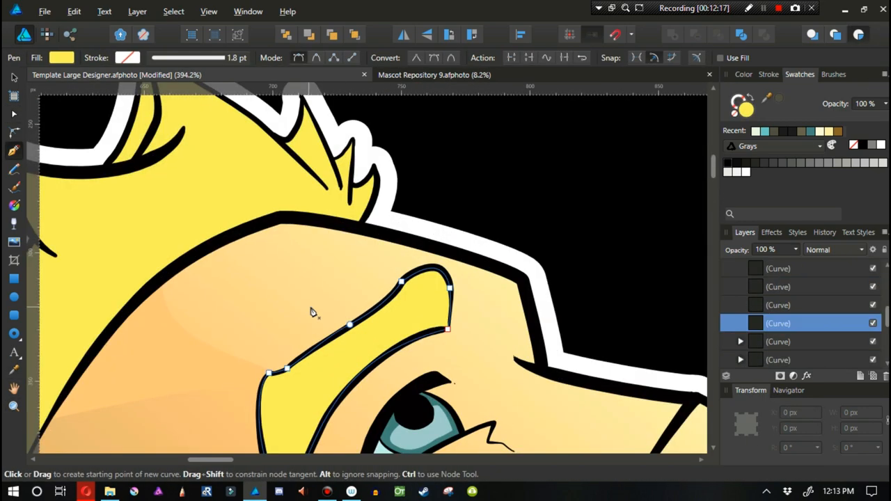
Continue the pen curve along the mascot's eyebrow outline.
{"action": "left_click", "coordinate": [14, 371]}
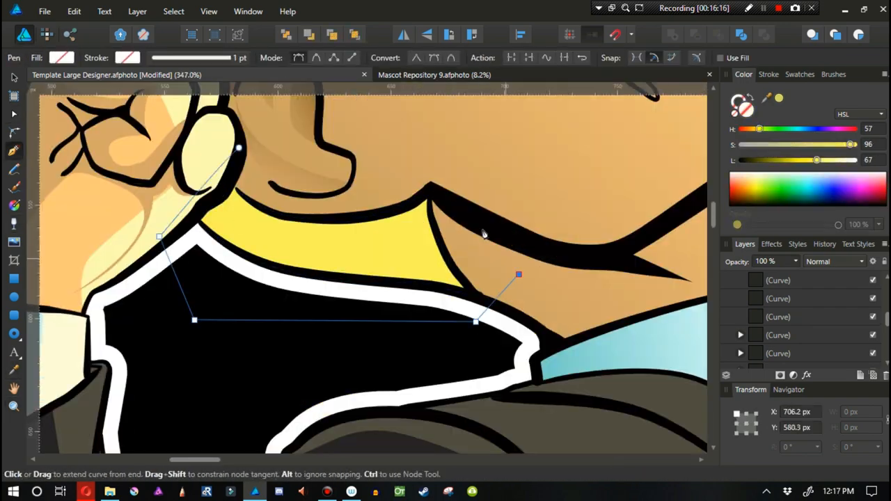
Place a pen node along the mascot's collar outline to finish the curve.
{"action": "left_click", "coordinate": [14, 371]}
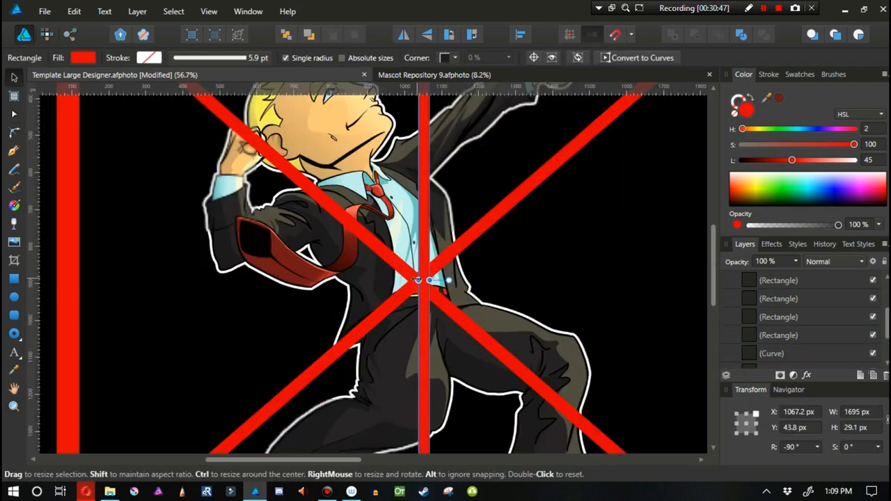
Select rectangle line layers to duplicate and recolour them in green, white and magenta.
{"action": "left_click", "coordinate": [778, 354]}
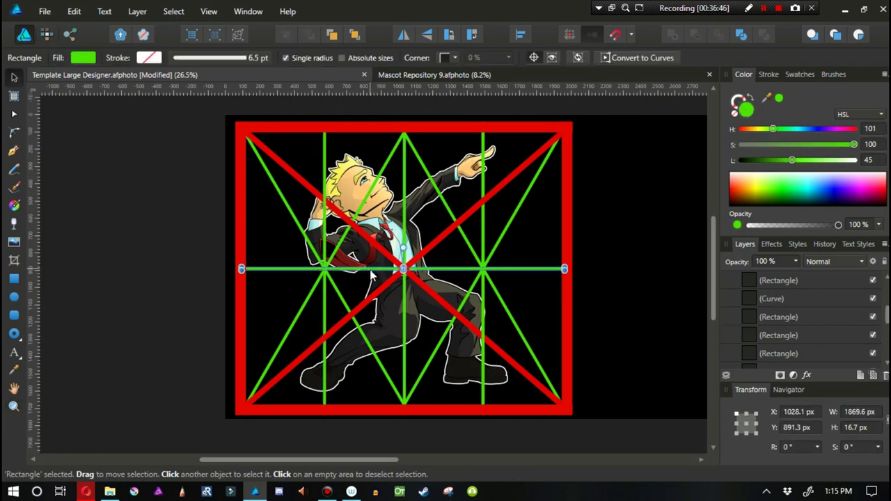
{"action": "left_click", "coordinate": [778, 335]}
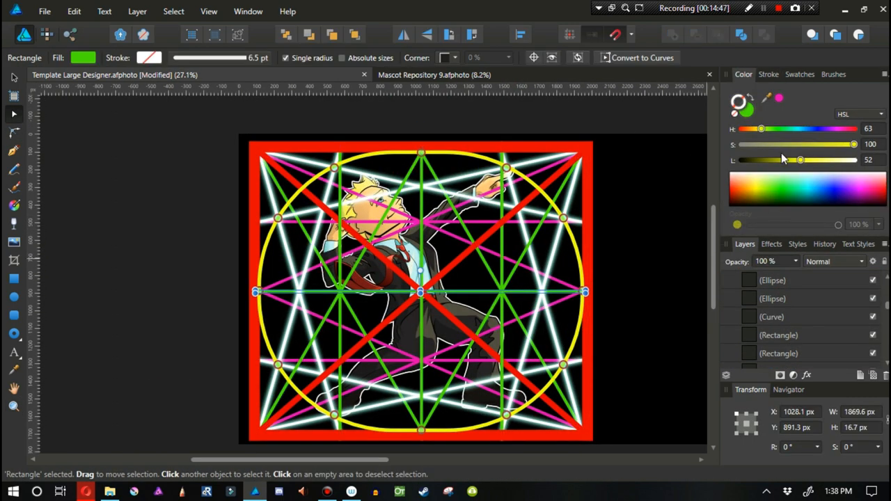
Add a glow layer effect to the selected construction line.
{"action": "left_click", "coordinate": [14, 406]}
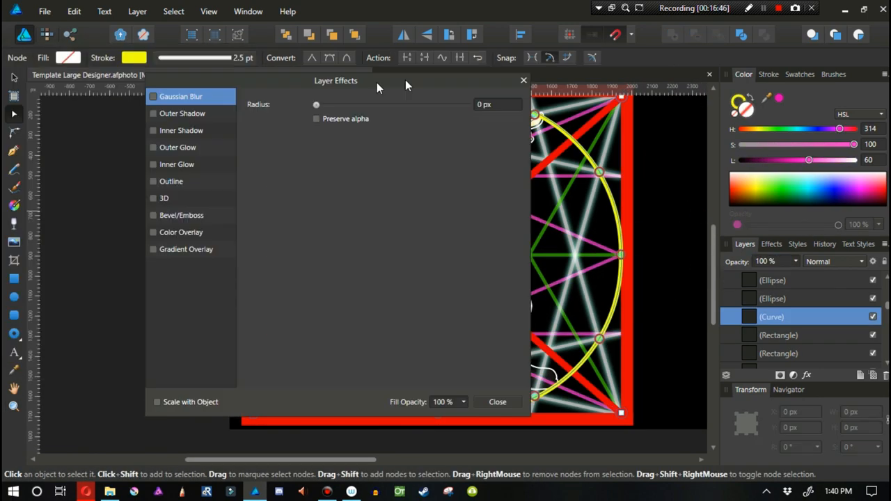
{"action": "left_click", "coordinate": [497, 401]}
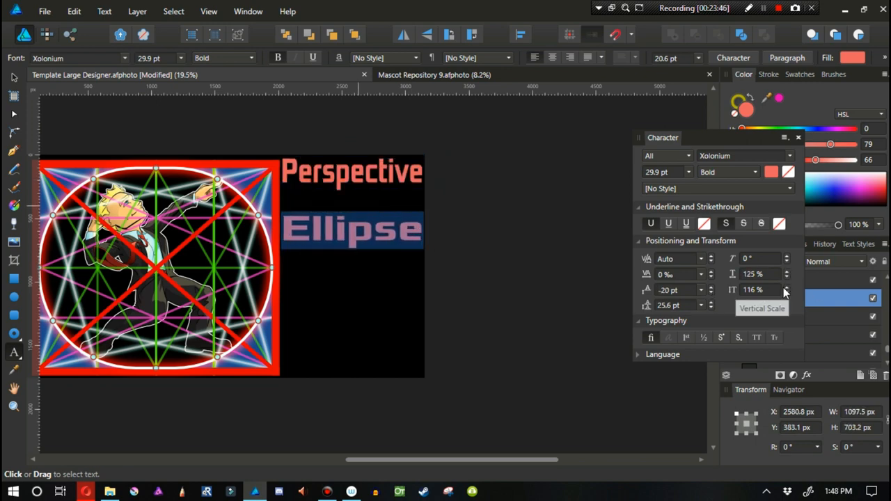
Set 'Ellipse' in blue Rock Salt lettering and rasterize it for the erase stripes.
{"action": "left_click", "coordinate": [790, 156]}
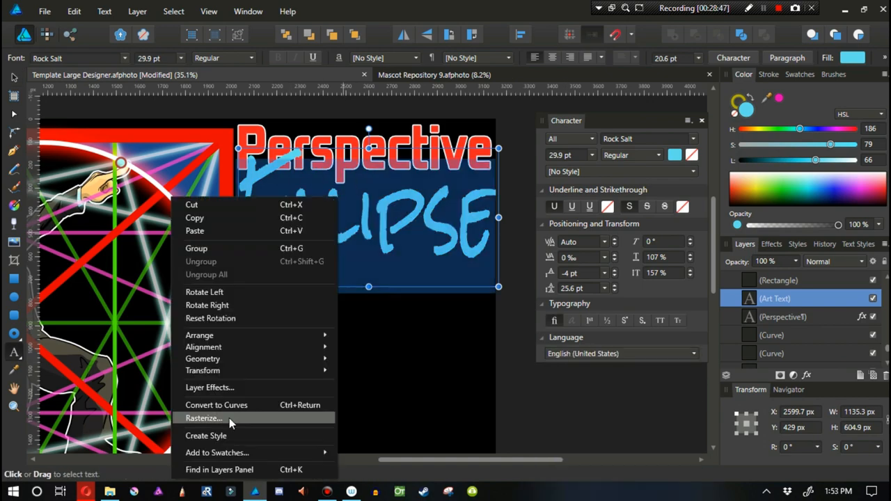
{"action": "left_click", "coordinate": [204, 418]}
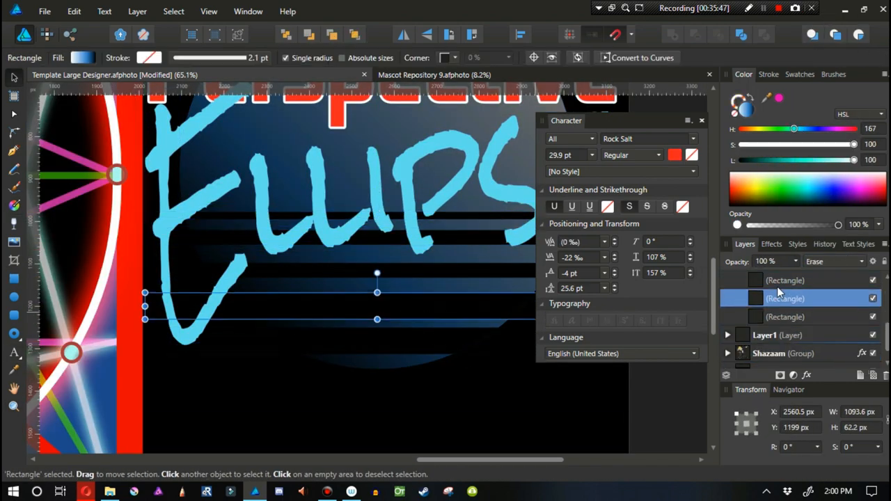
Select the red 'p' and 'e' curves with the Node tool to reshape their outlines.
{"action": "left_click", "coordinate": [616, 34]}
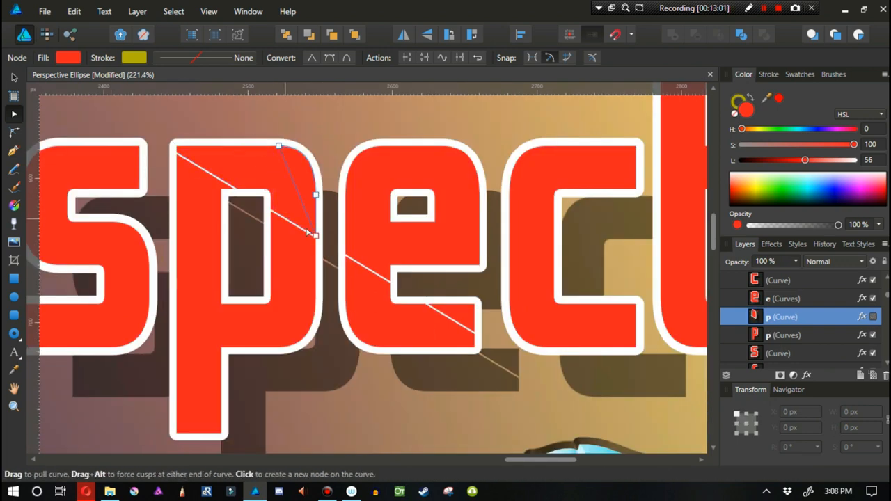
{"action": "left_click", "coordinate": [782, 298]}
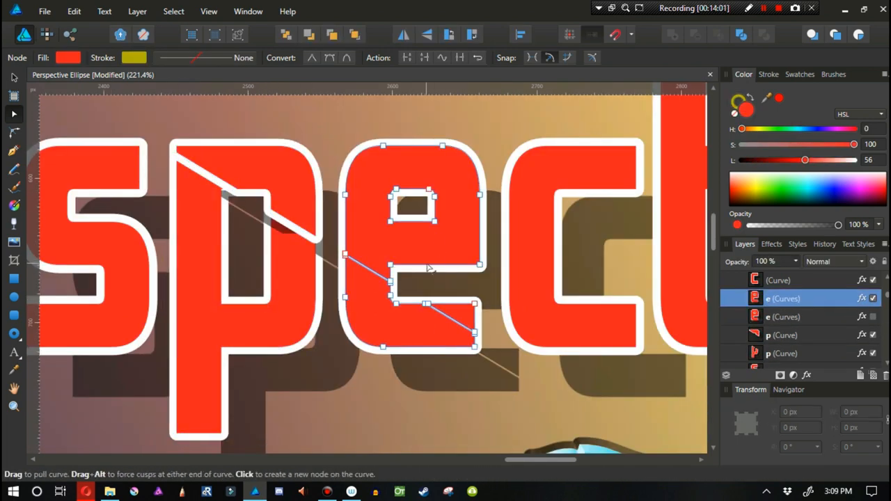